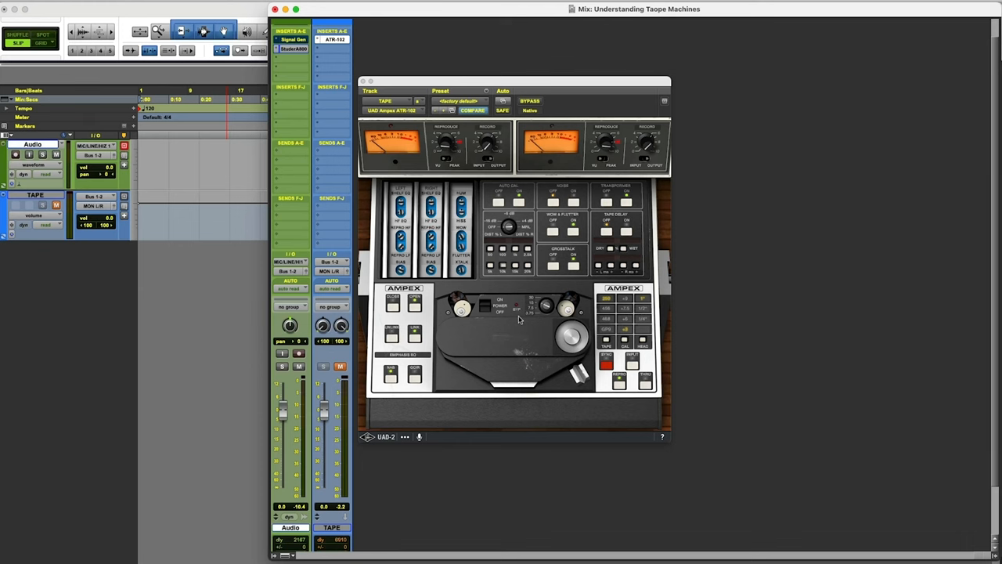
pyautogui.moveTo(664, 329)
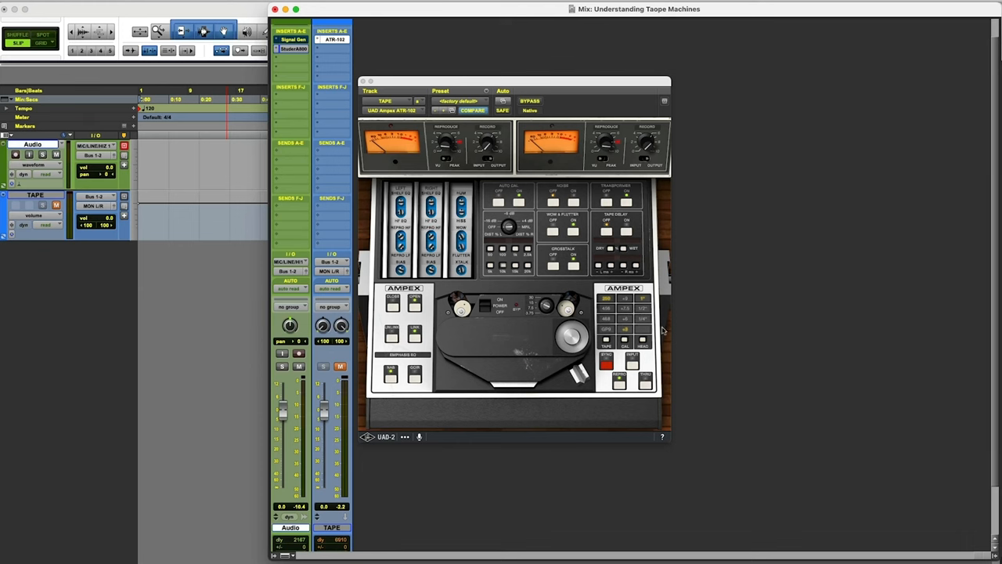